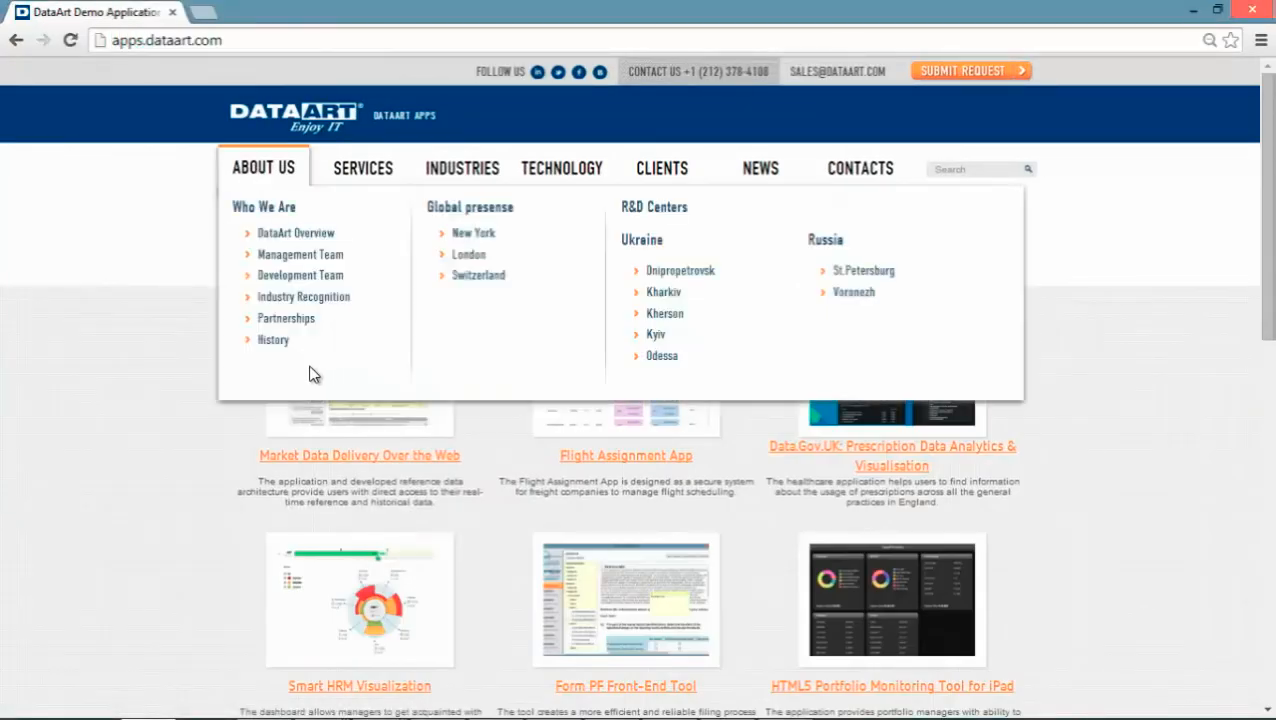
Open the Market Data Delivery Over the Web project page and launch its View demo link.
left_click(359, 456)
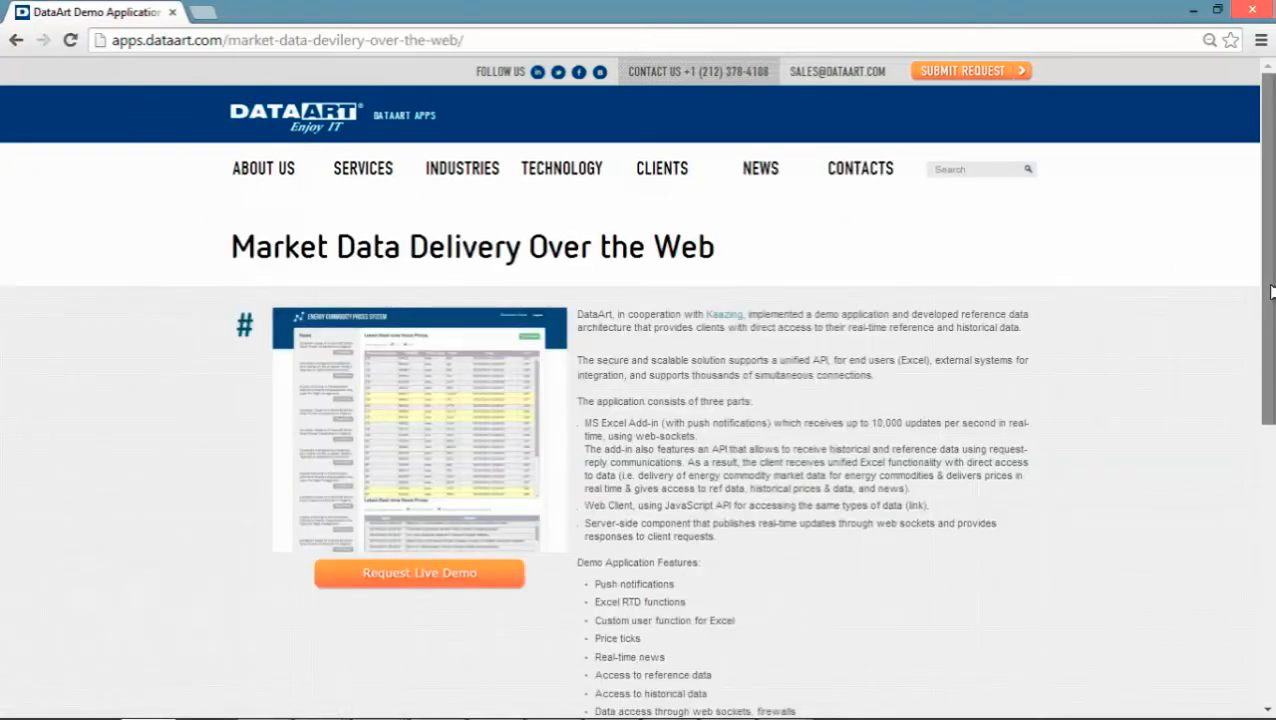
scroll("down", 3)
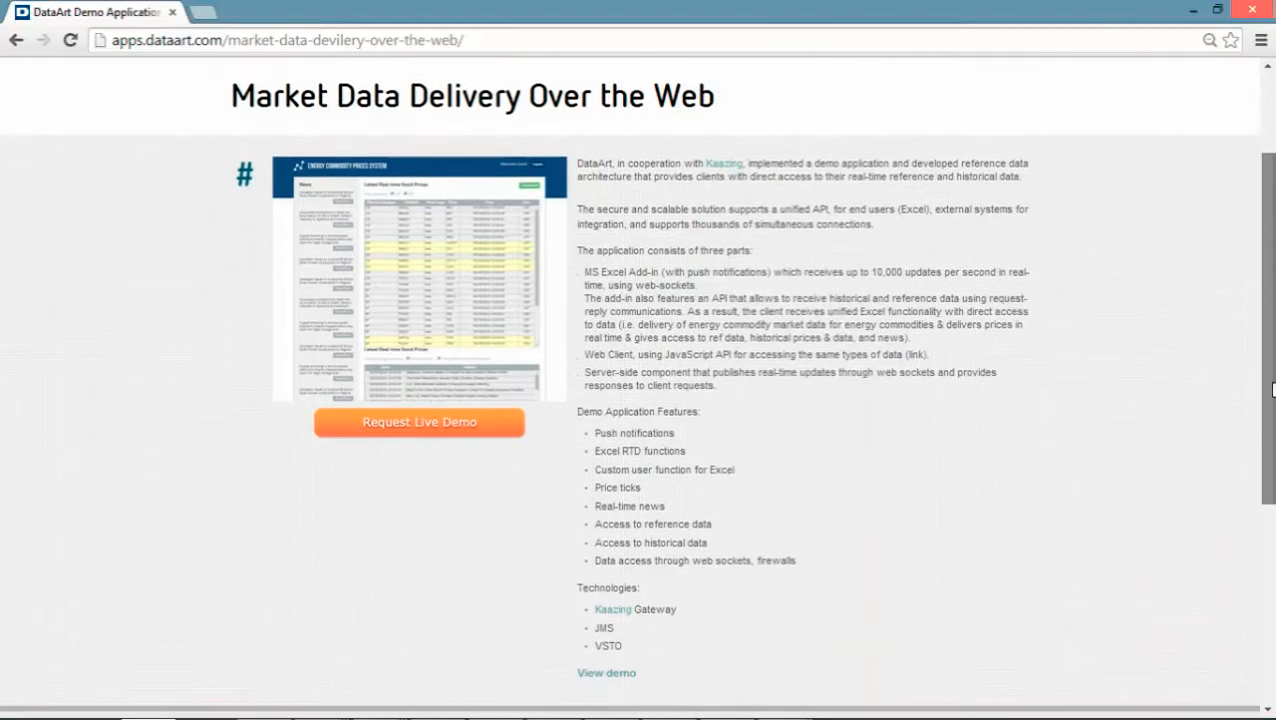
scroll("down", 3)
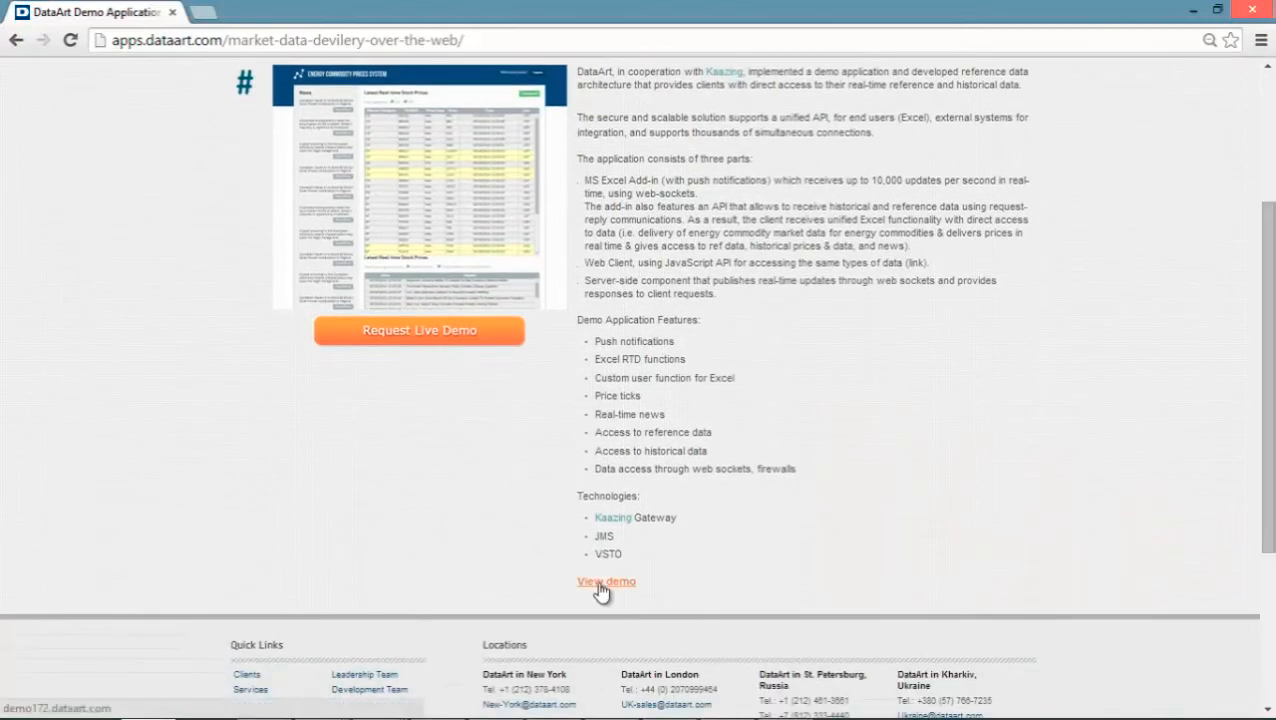
left_click(604, 581)
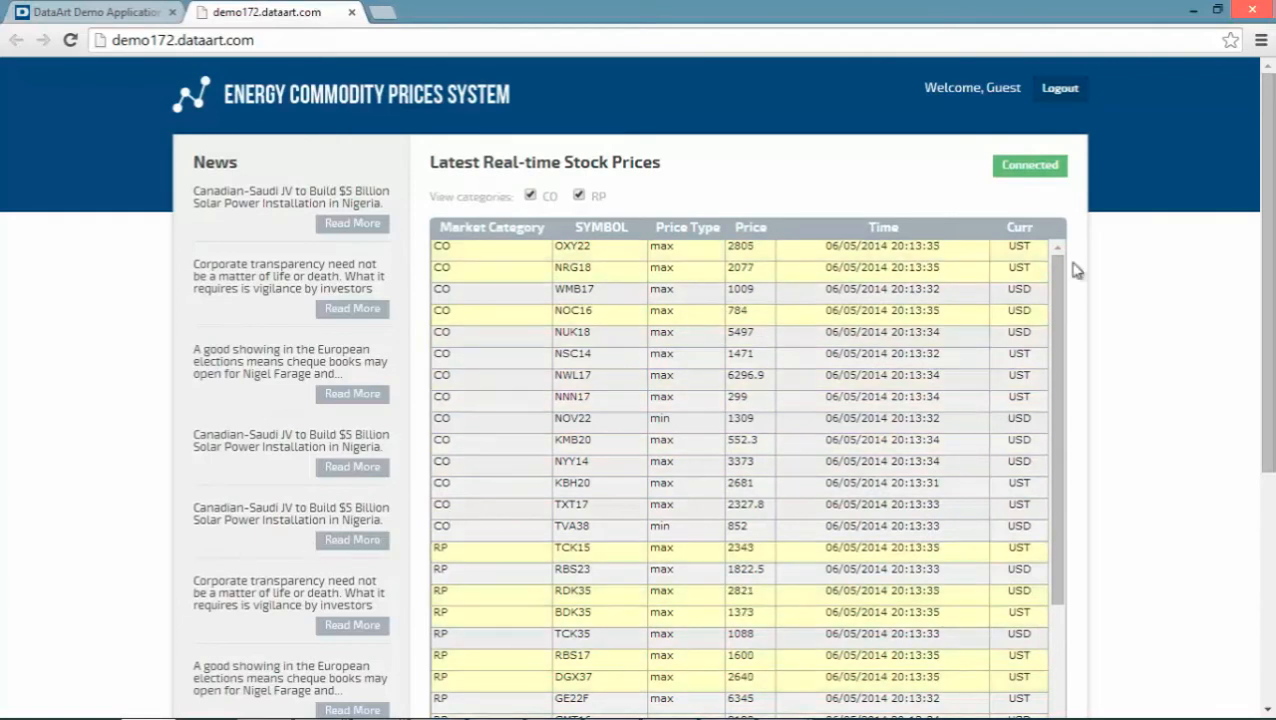
Scroll below the commodity price table to the live energy news headlines.
scroll("down", 3)
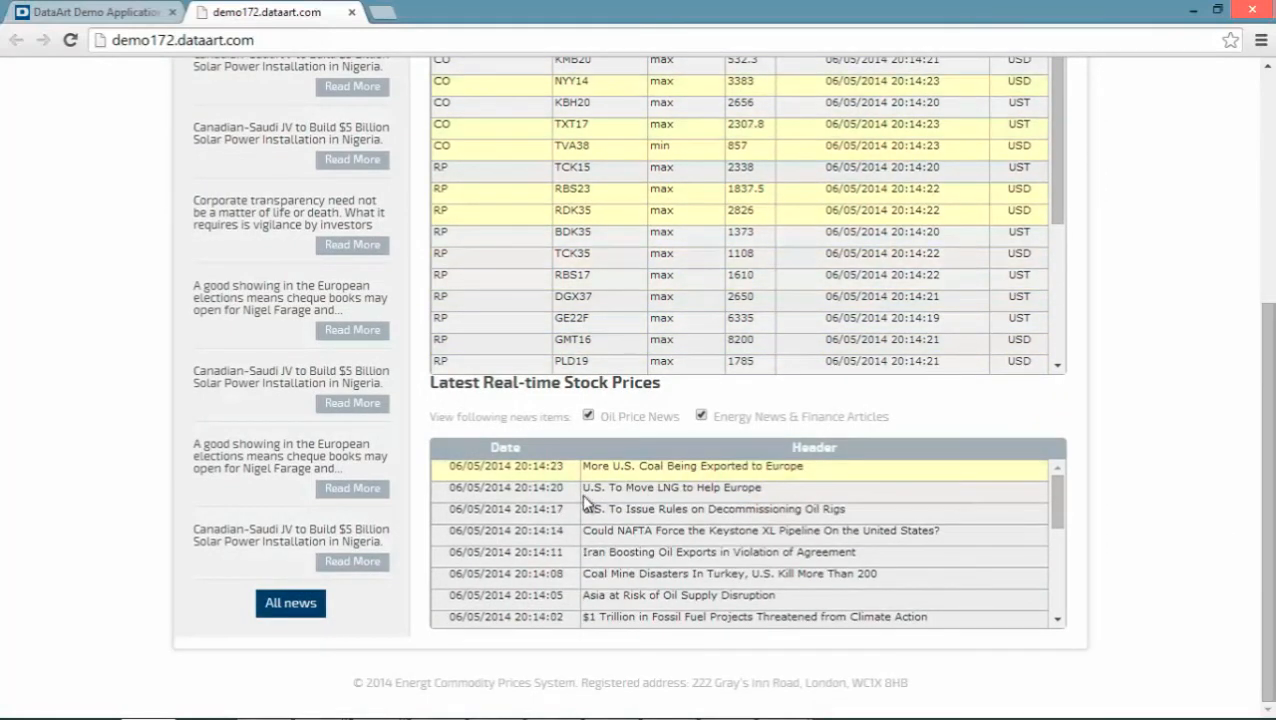
mouse_move(680, 509)
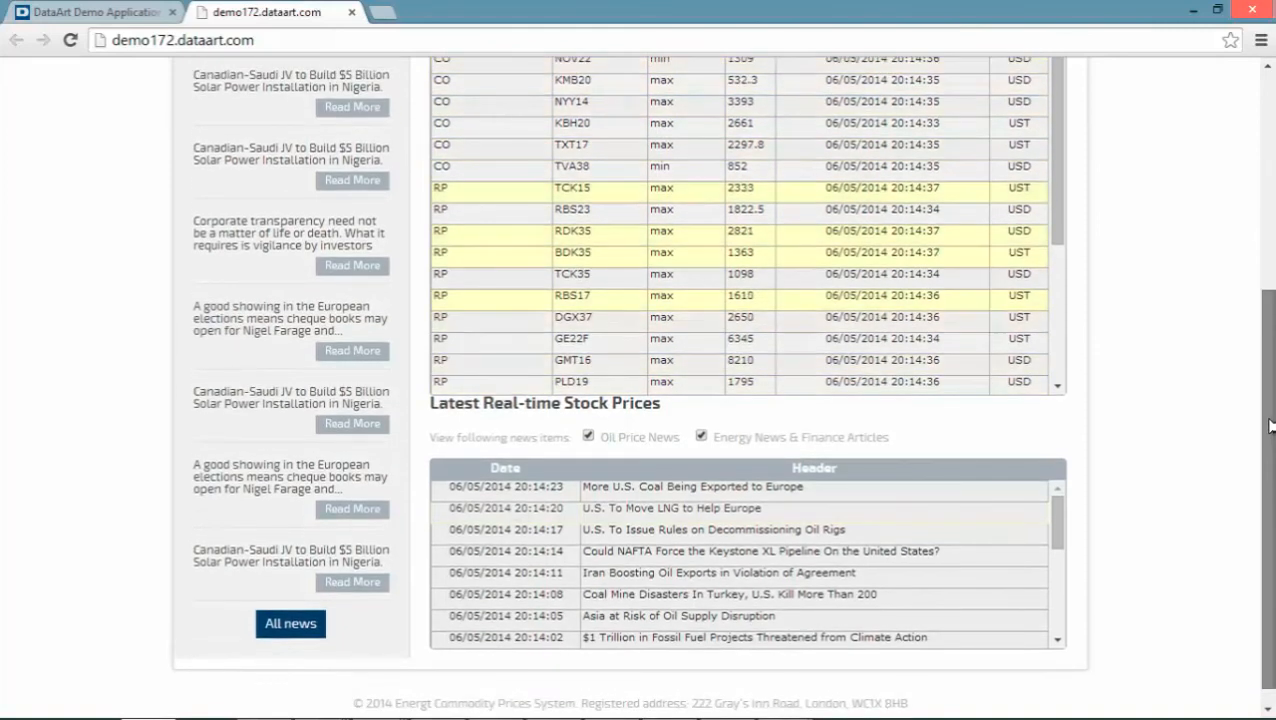
Scroll back up to the top of the real-time price table.
scroll("up", 3)
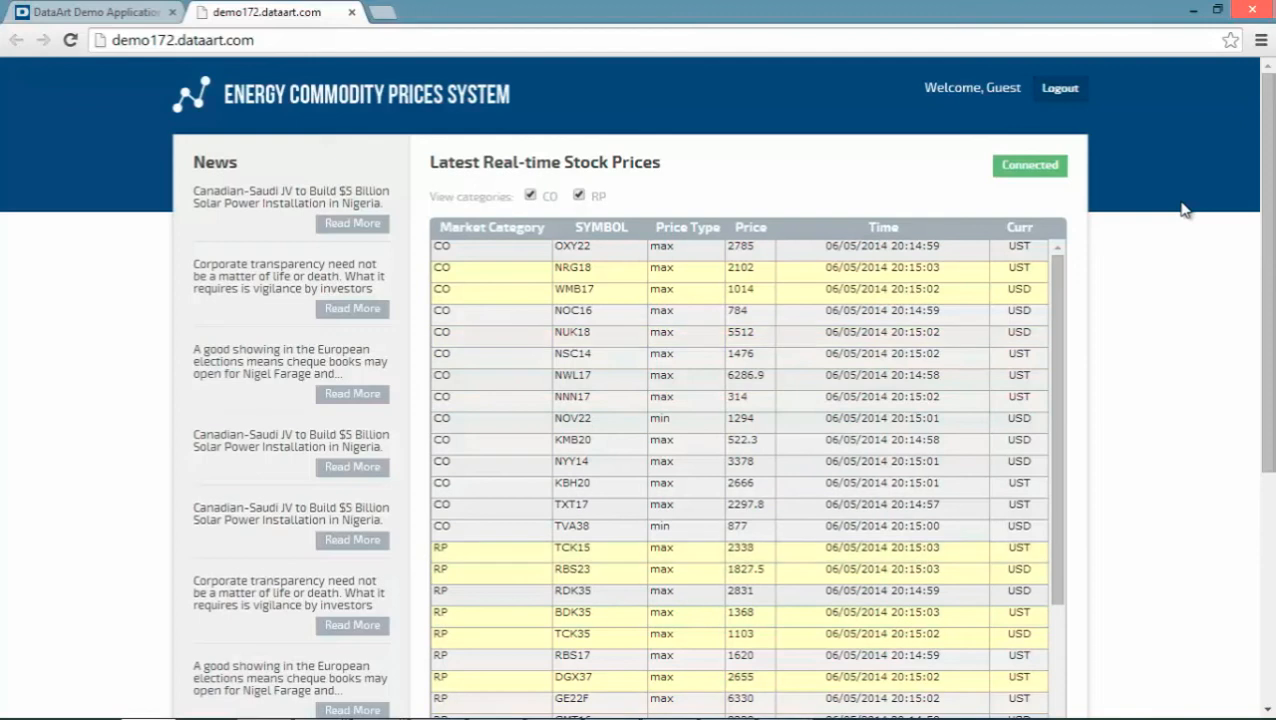
mouse_move(1214, 410)
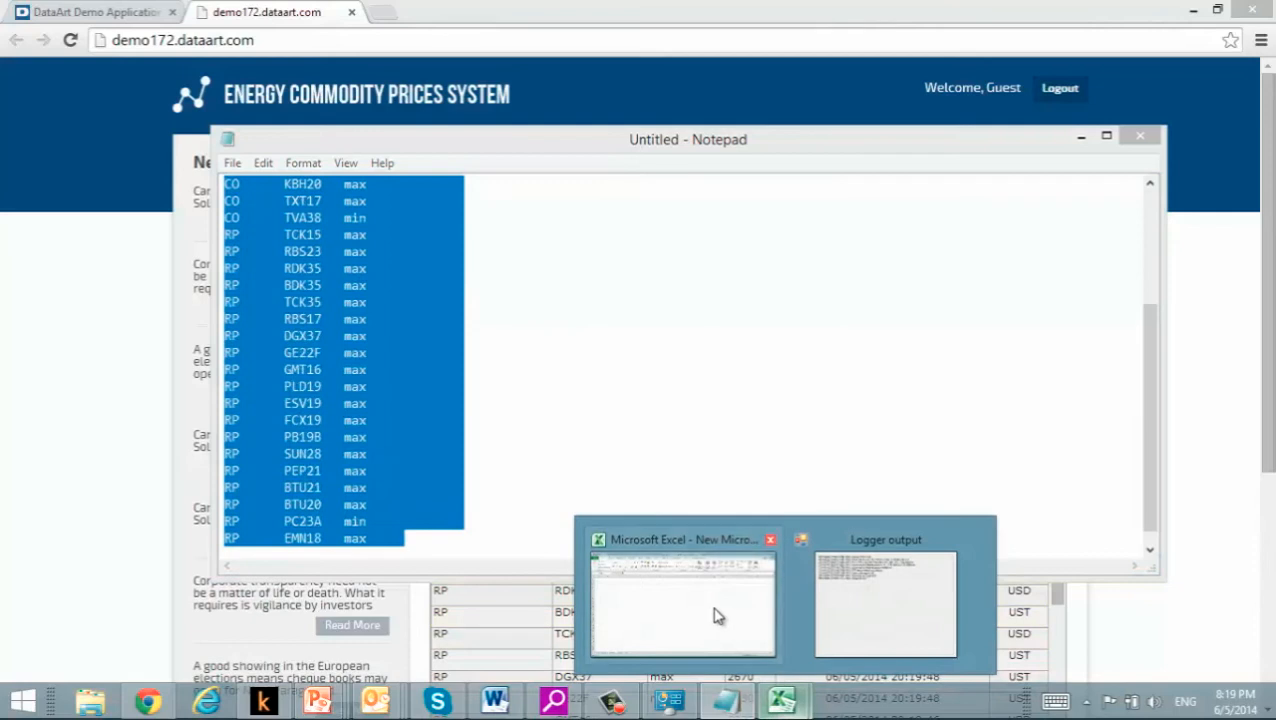
In the new workbook, place the symbol list from C3 and begin an RTD formula.
left_click(703, 615)
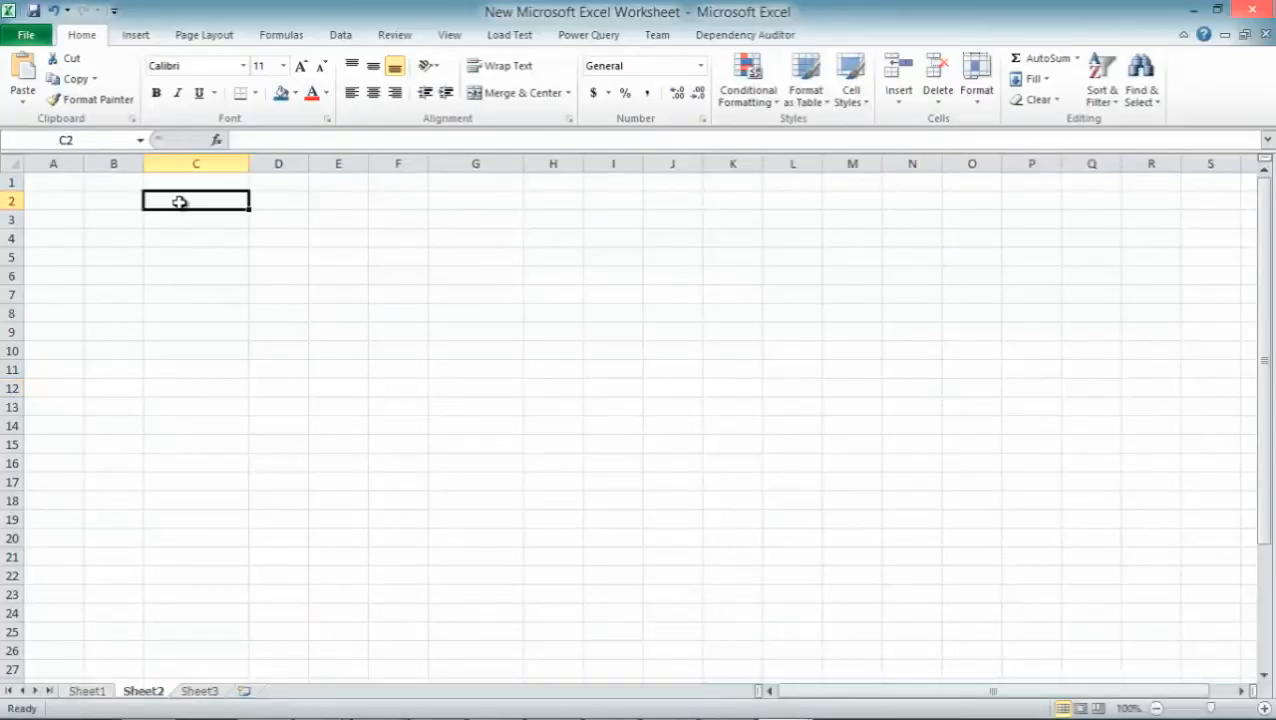
left_click(194, 220)
type("=")
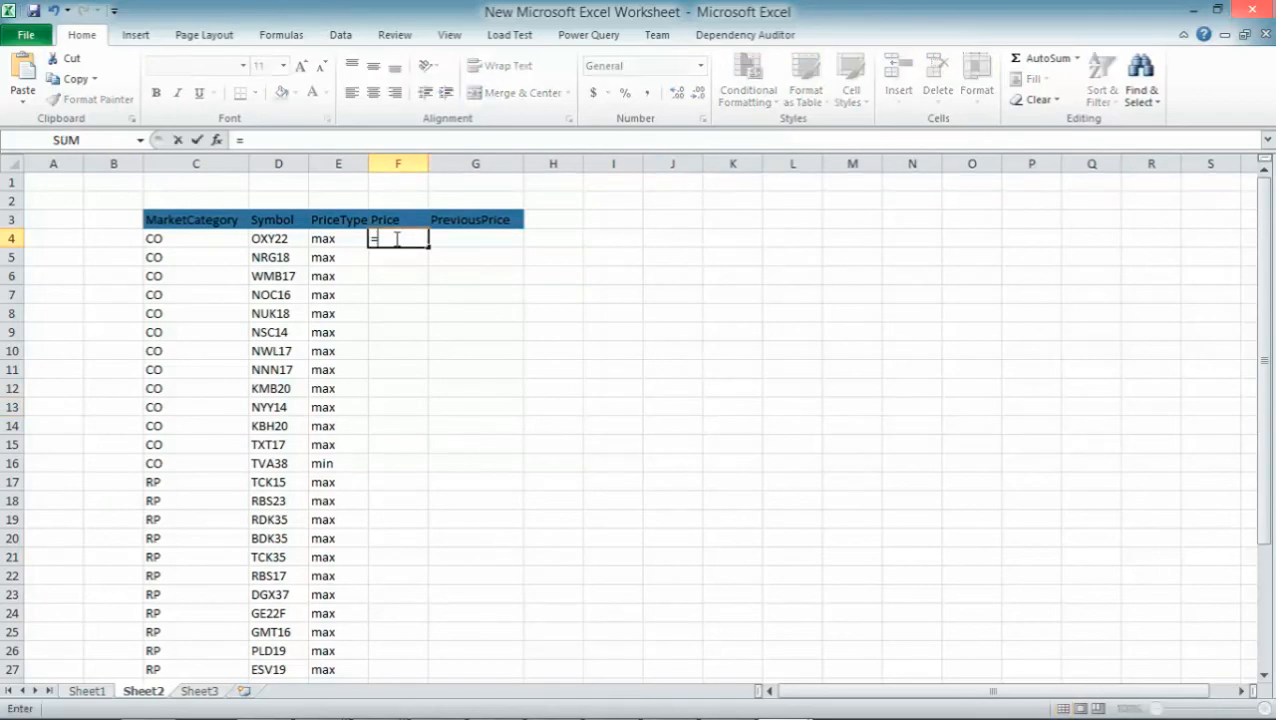
type("RTD")
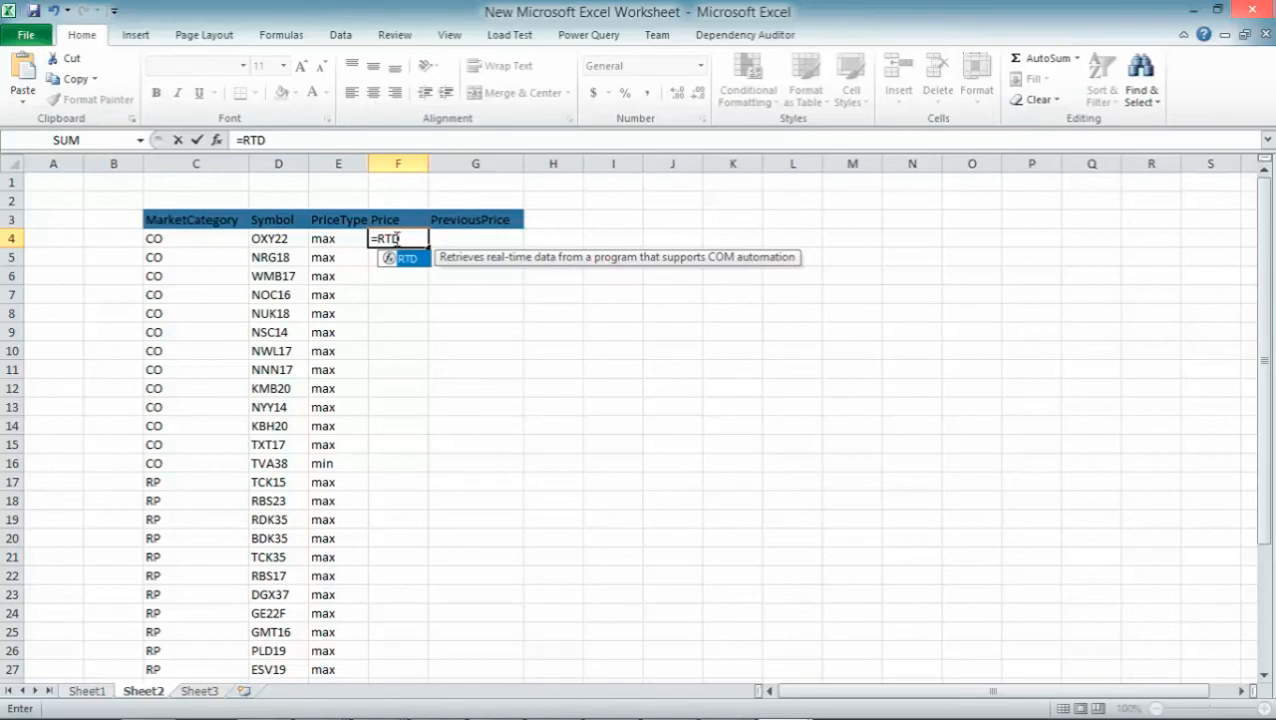
Enter the RTD server "marketdata.rtdserver" and topic "Prices" into the F4 formula.
type("(\"")
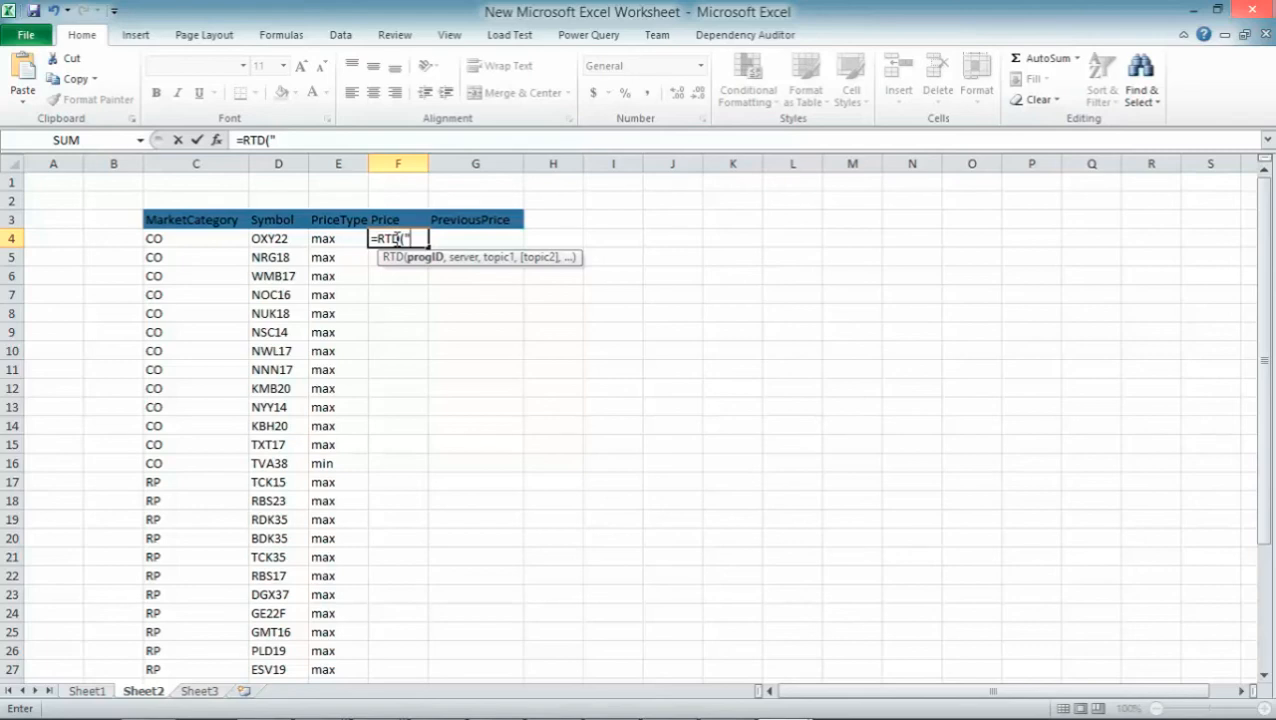
type("market")
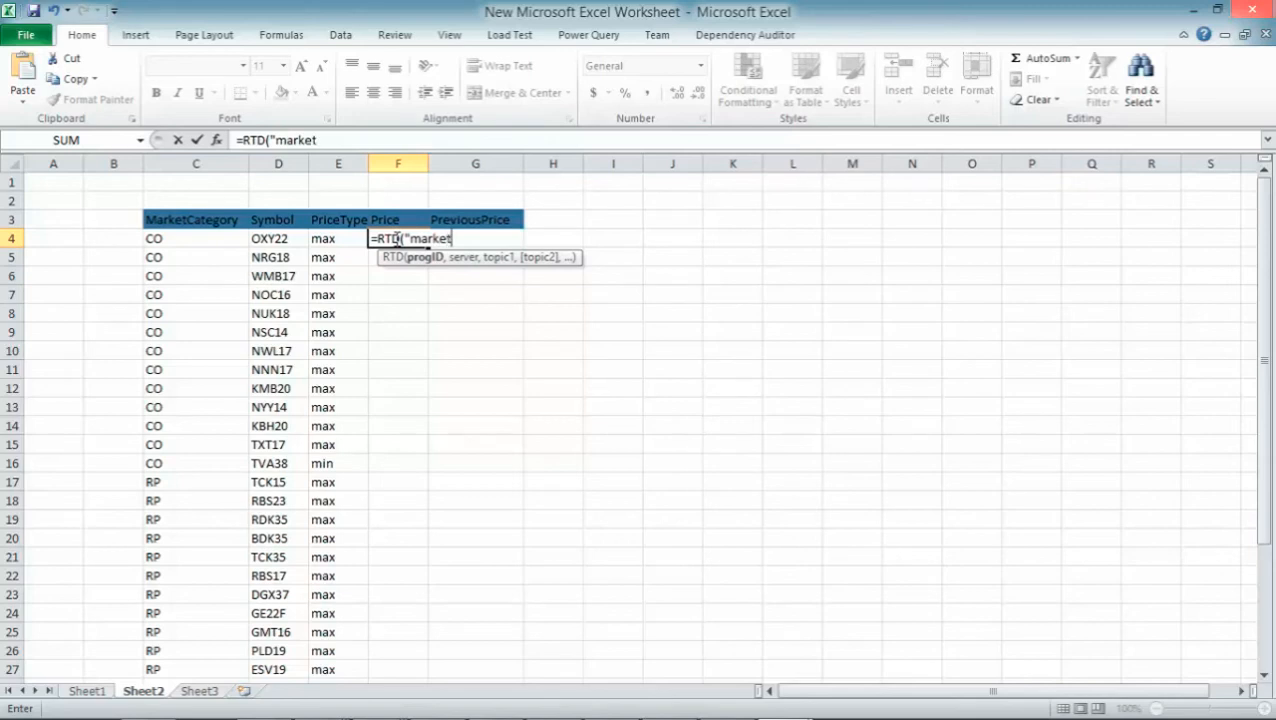
type("data.")
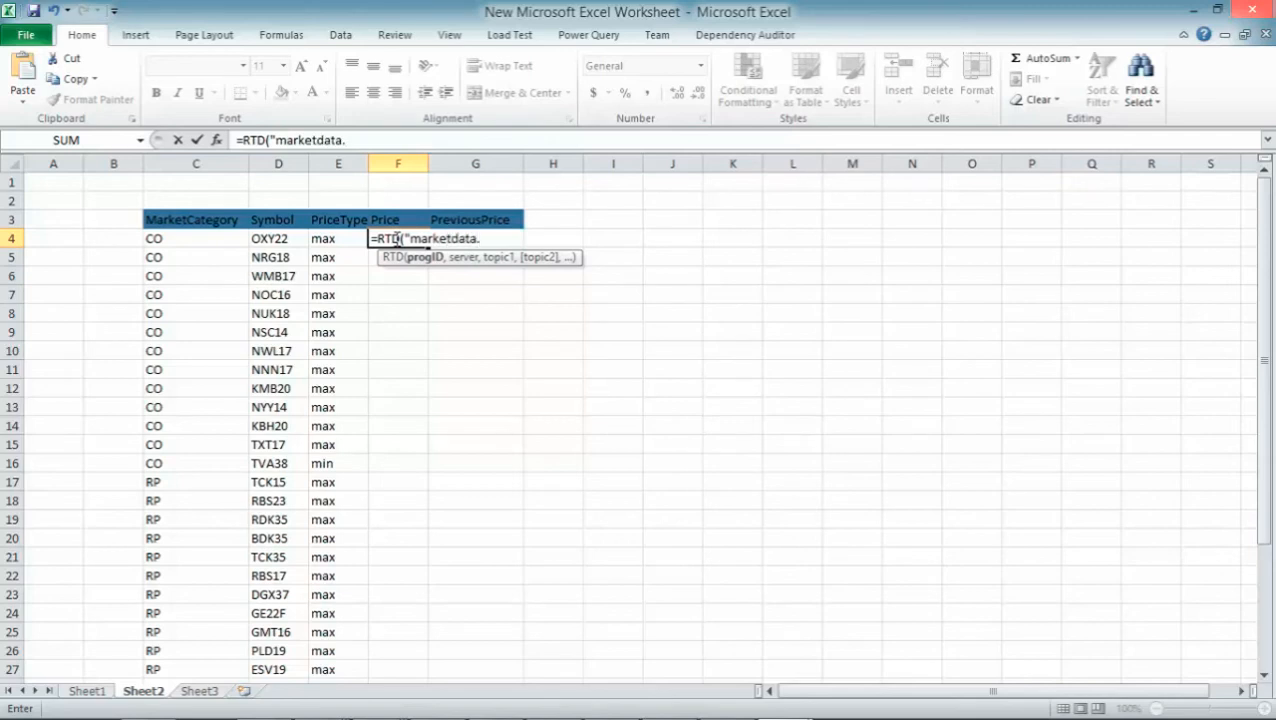
type("rtdserver\",,")
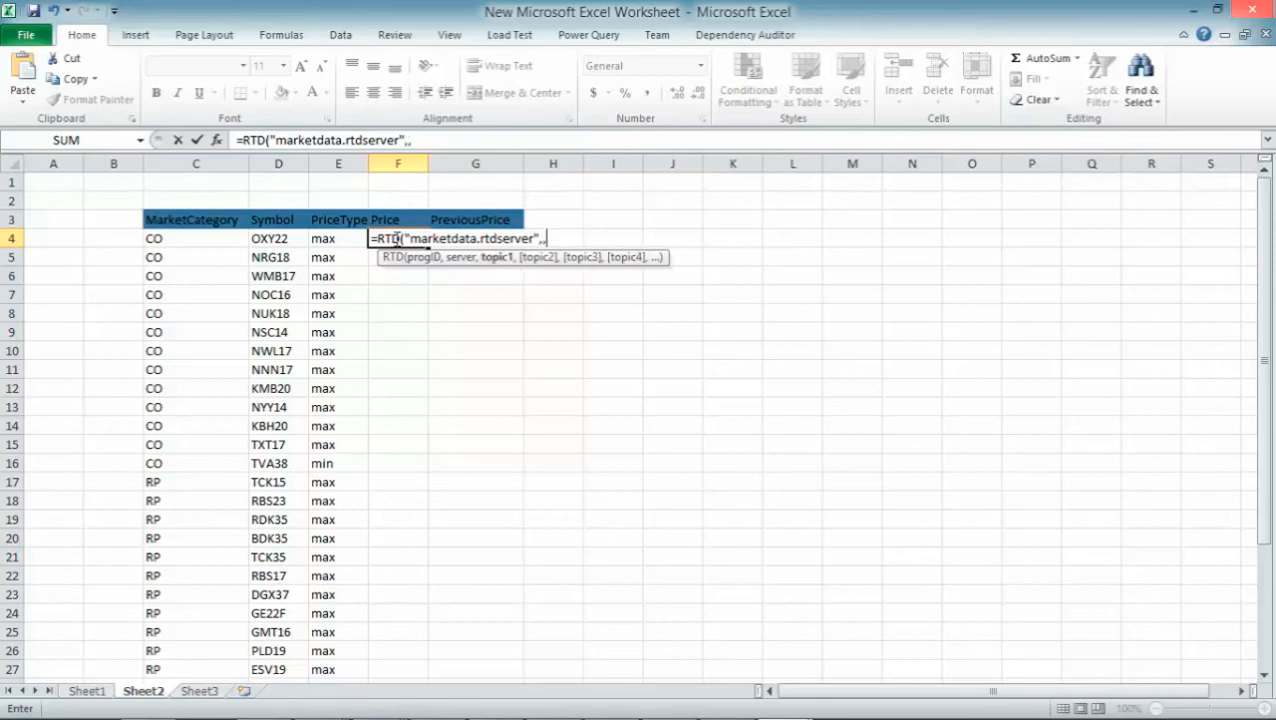
type("\"")
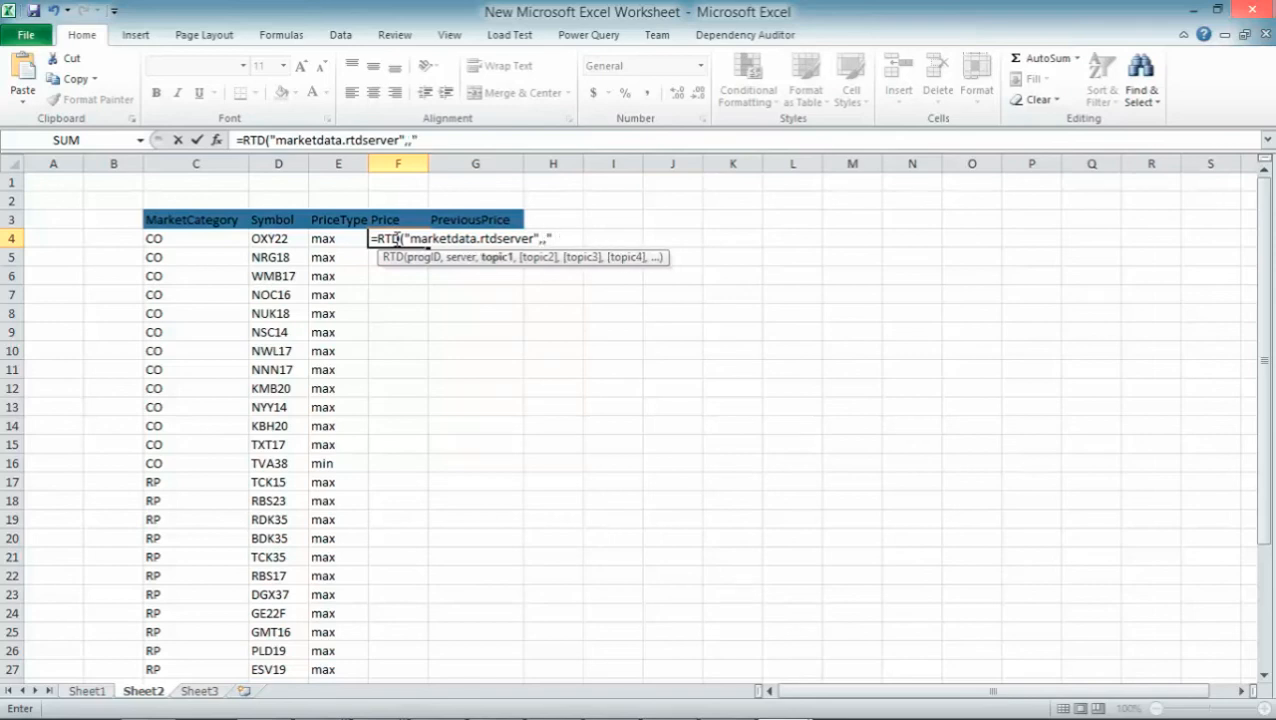
type("\"Pr")
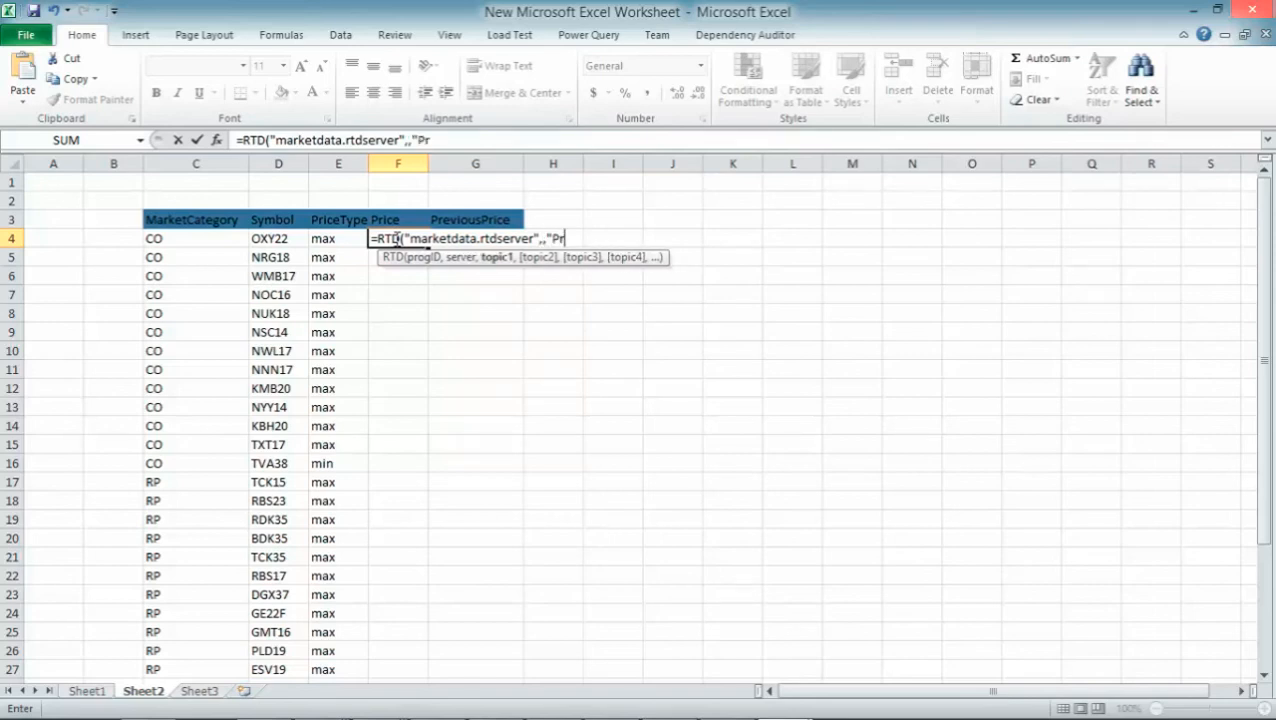
type("ic")
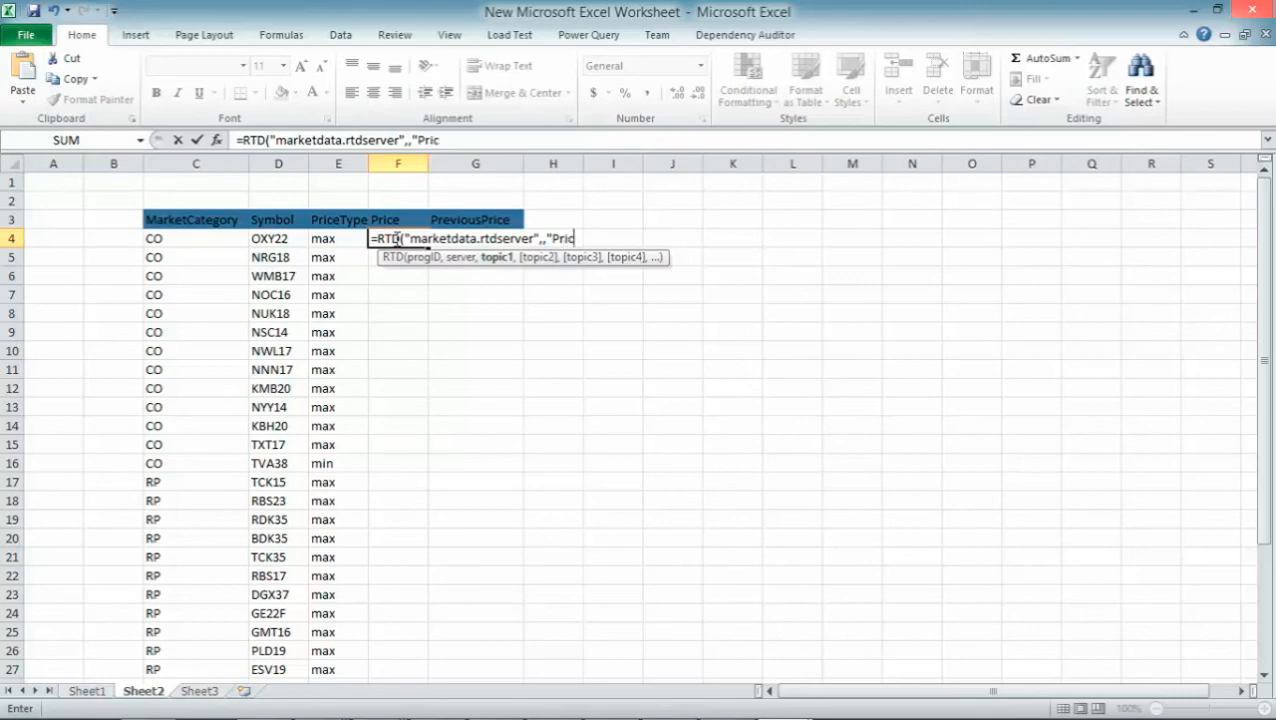
type("es\",")
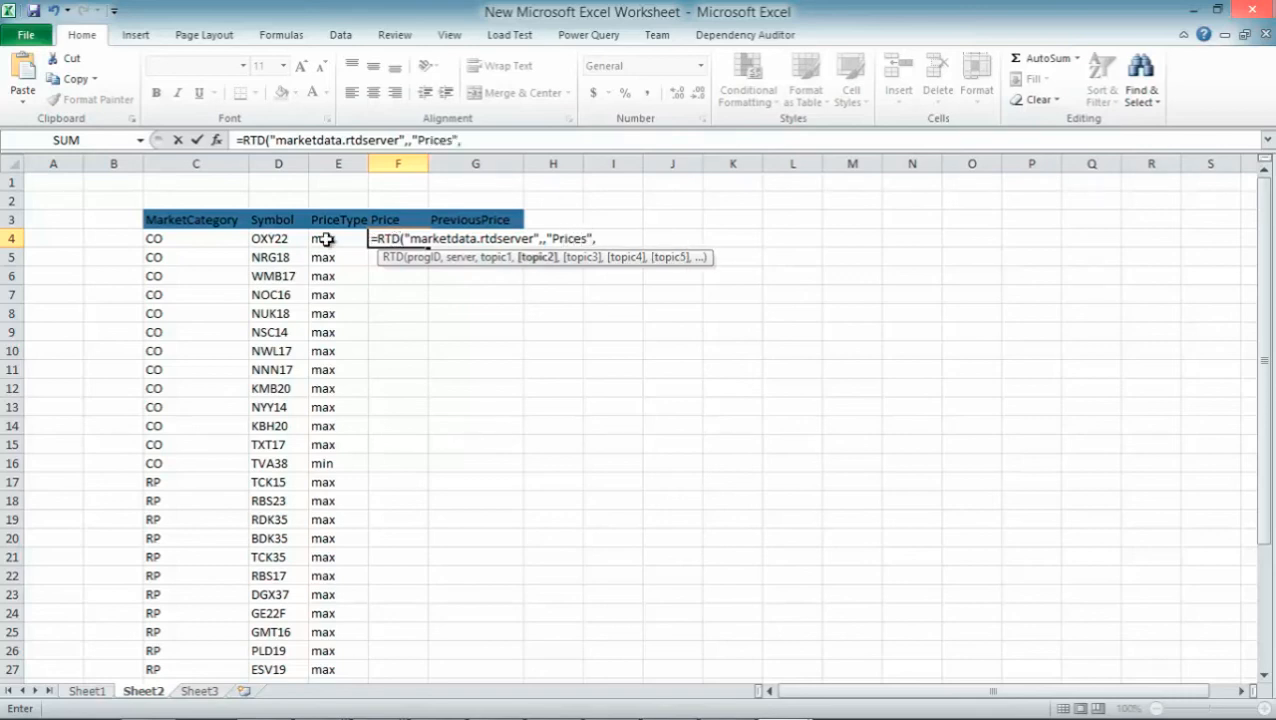
Add the C4 and E4 references and "Price", then close the formula.
left_click(190, 238)
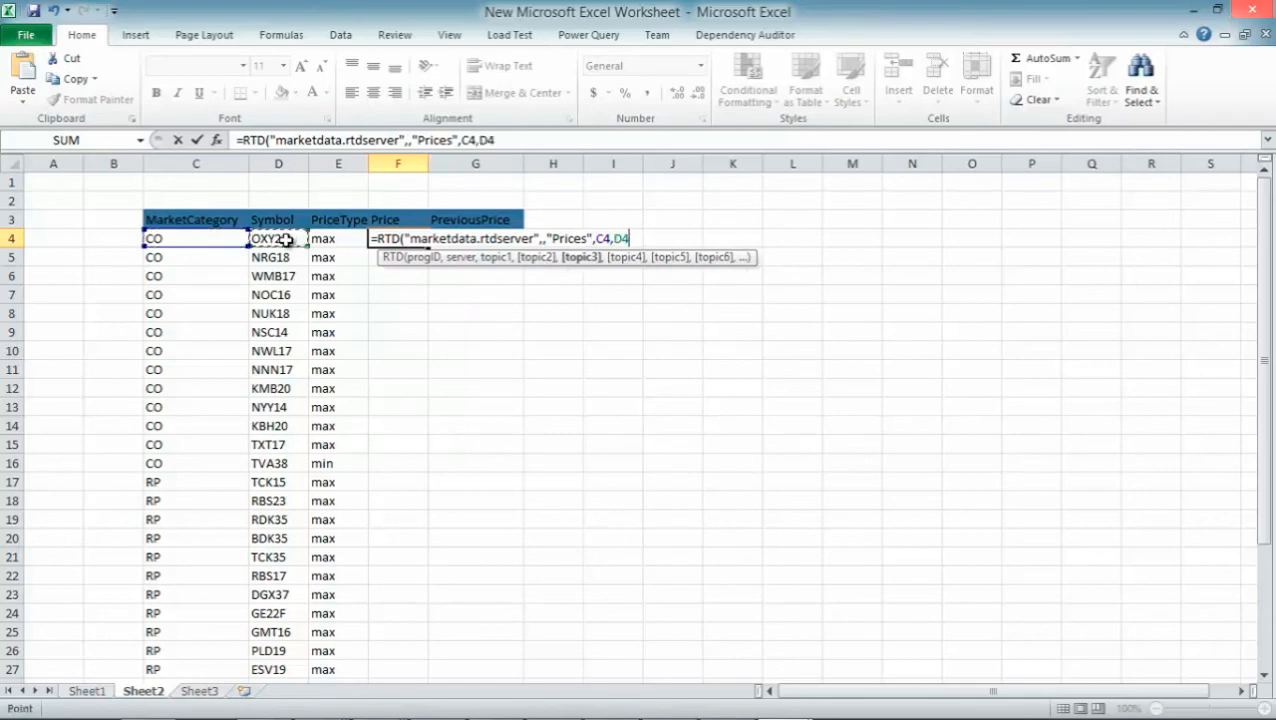
left_click(338, 238)
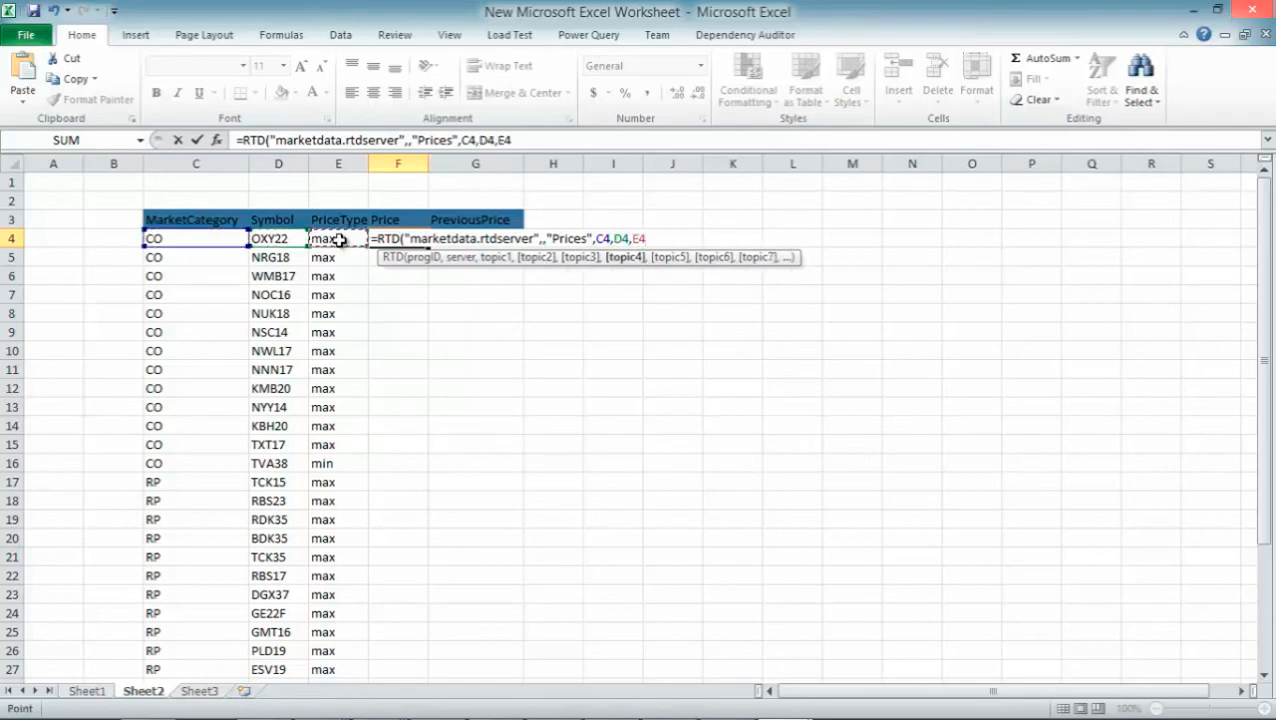
type(",\"")
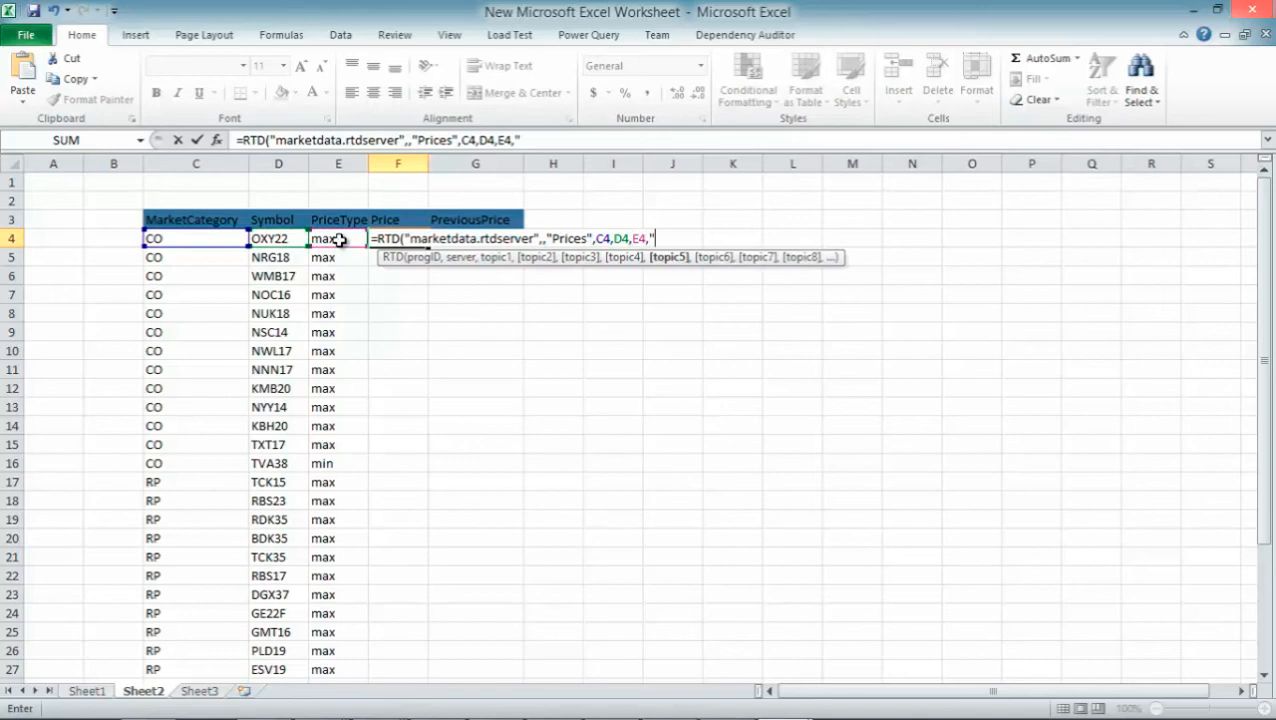
type("P")
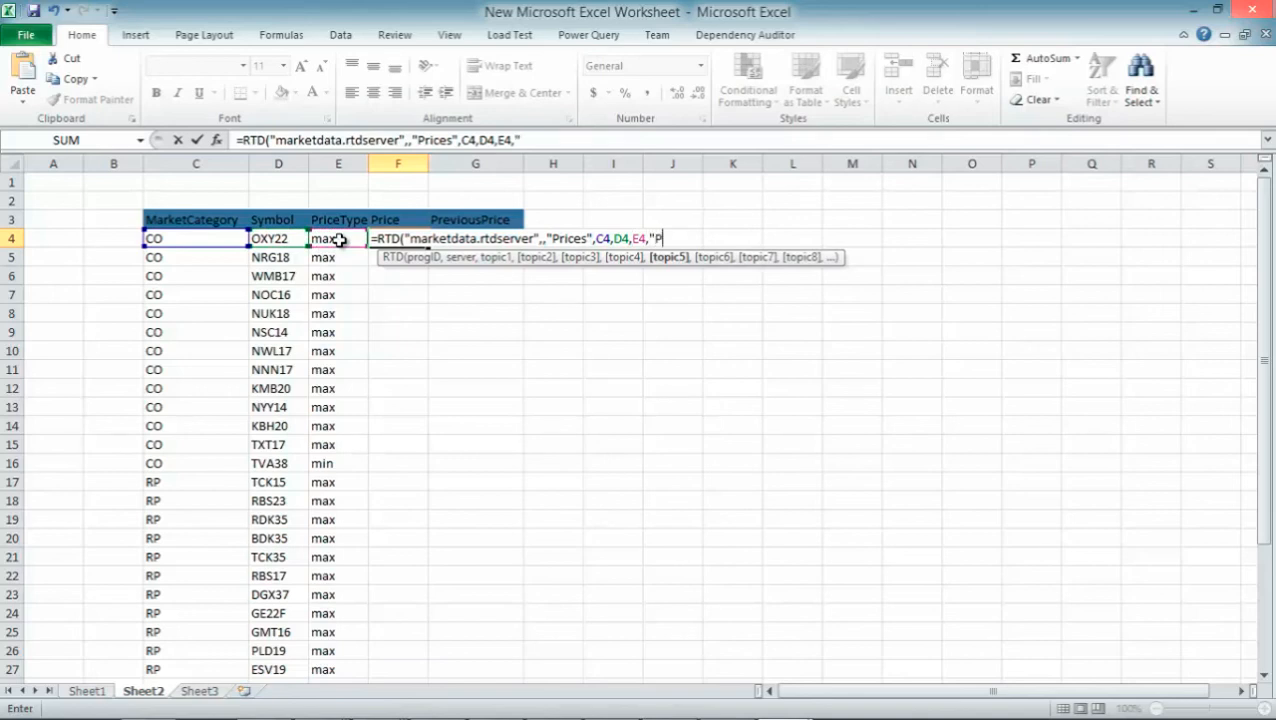
type("rice")
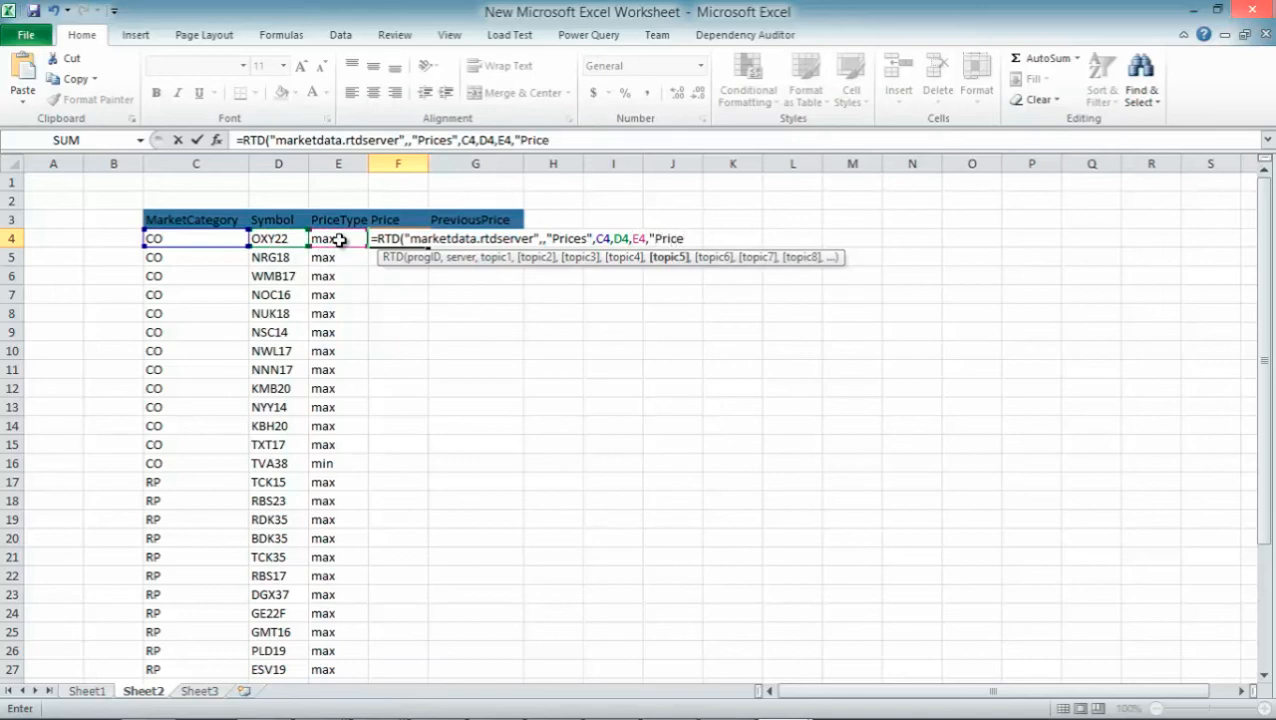
type(")")
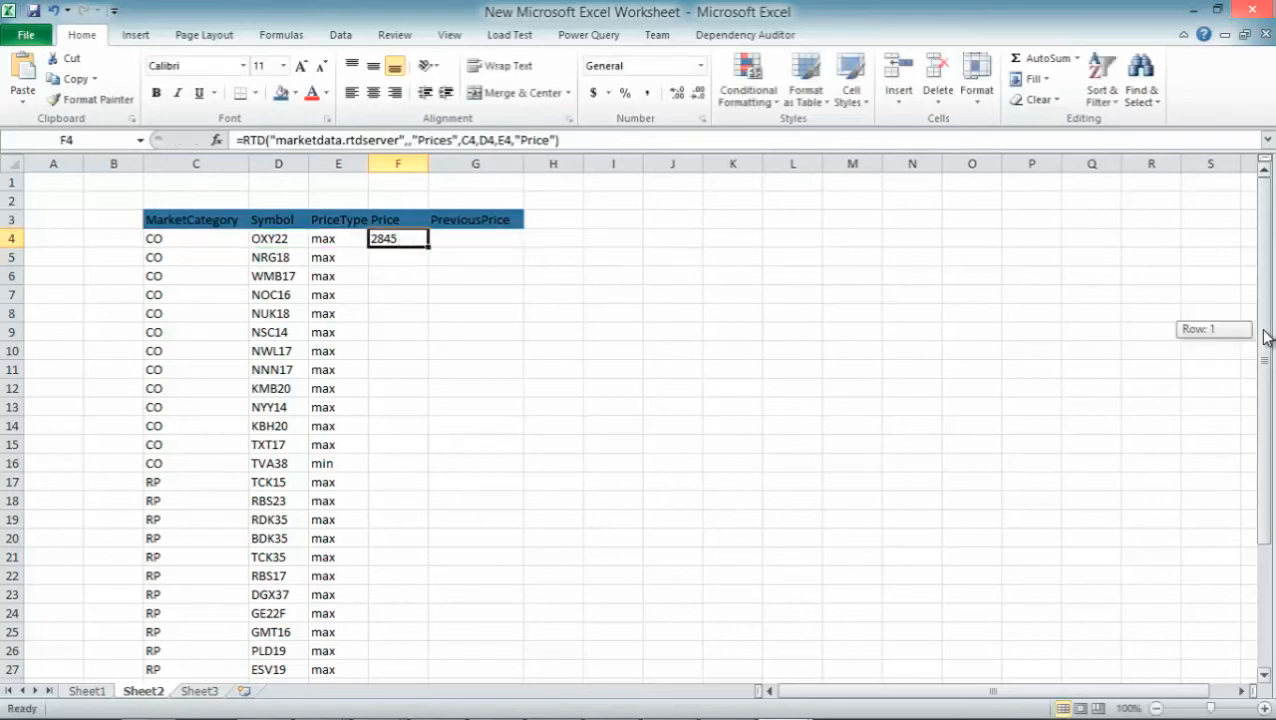
Scroll down the sheet while copying the F4 RTD formula down the Price column.
scroll("down", 3)
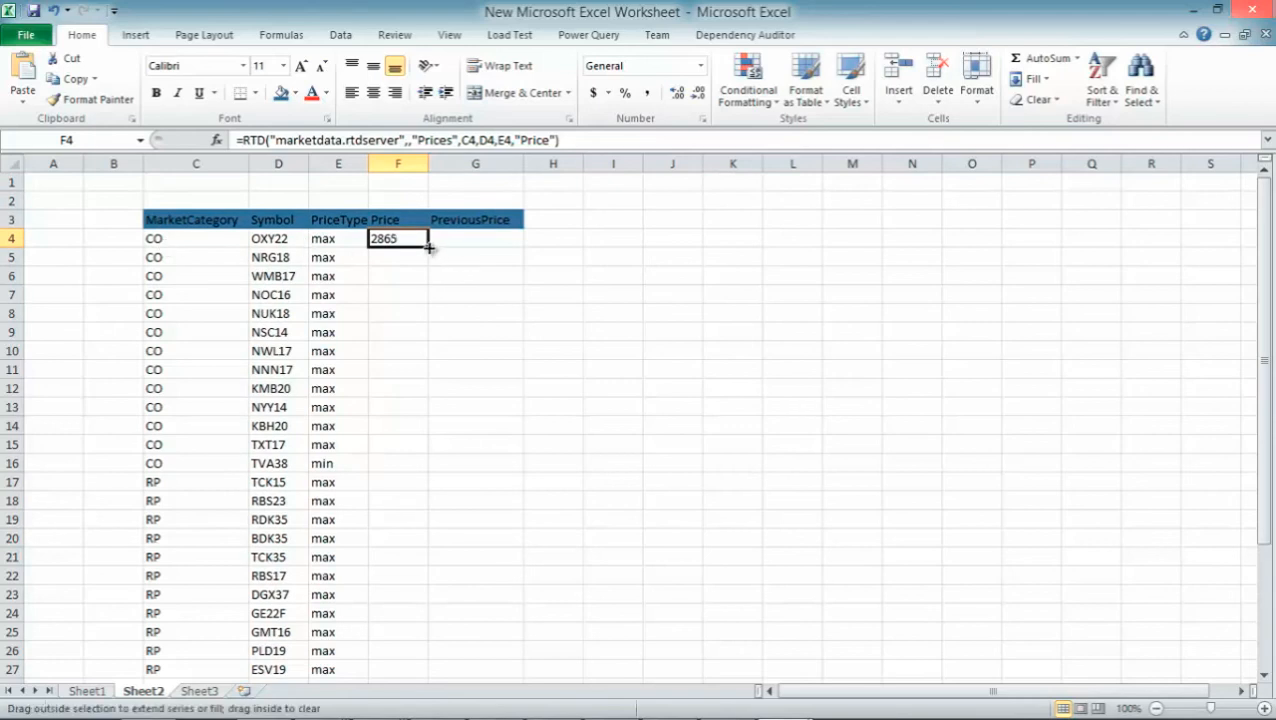
scroll("down", 3)
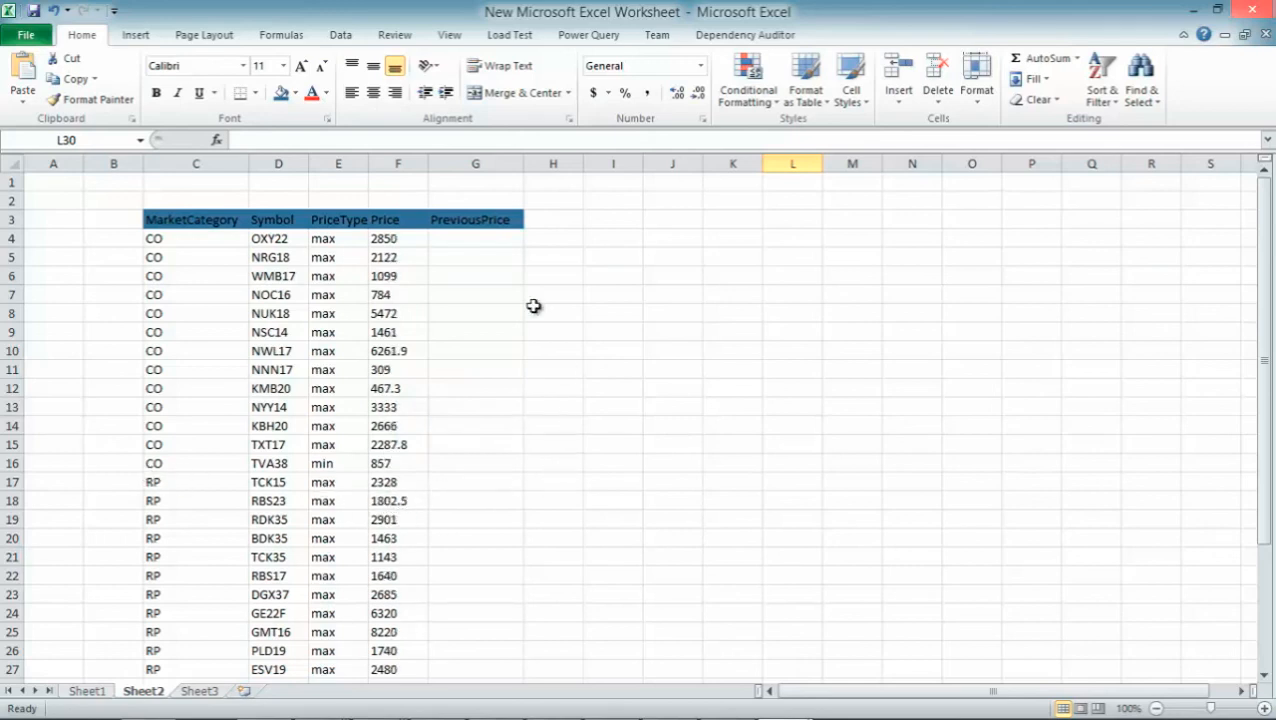
Select G4 to start the PreviousPrice RTD formula.
left_click(397, 238)
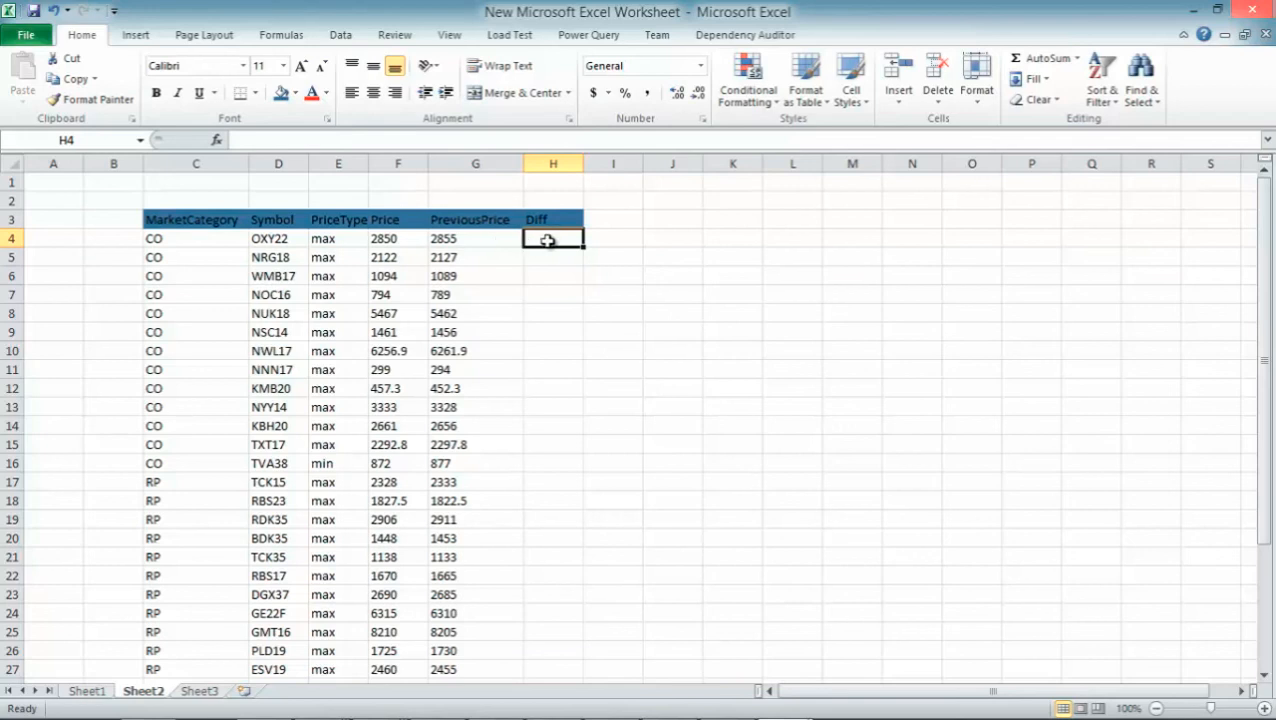
Begin the H4 difference formula by referencing the Price in F4.
type("=")
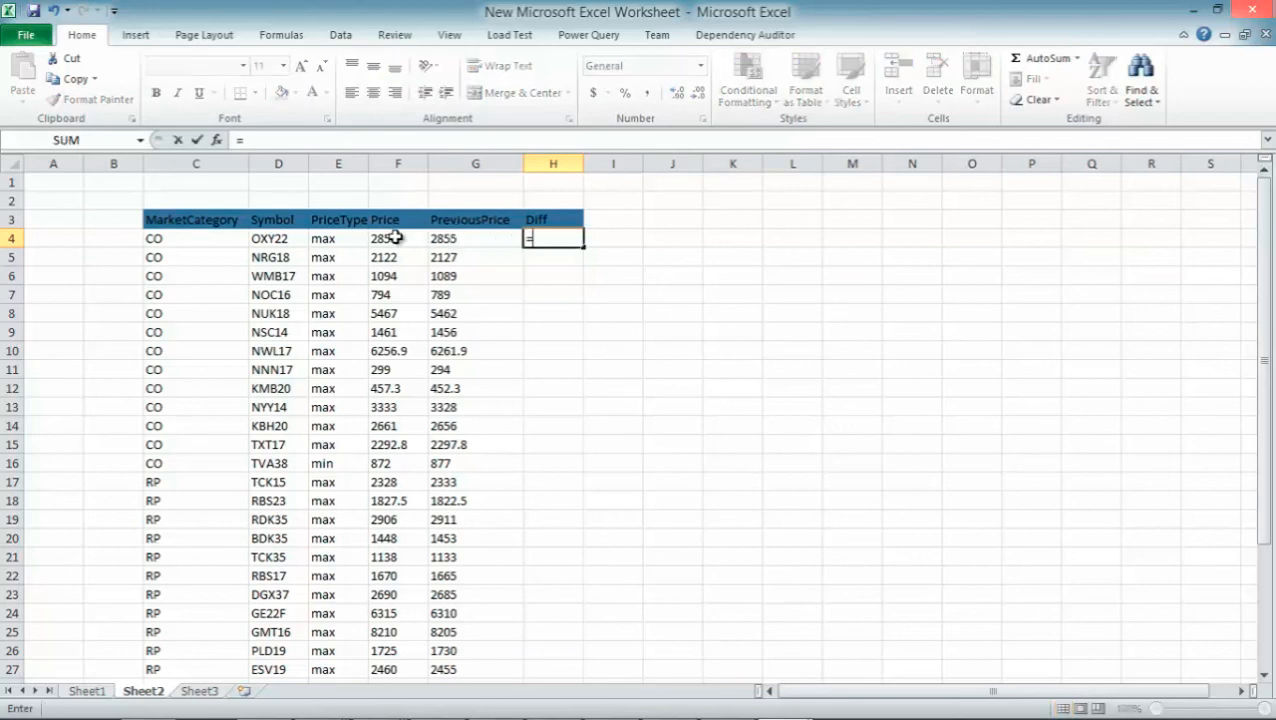
left_click(396, 238)
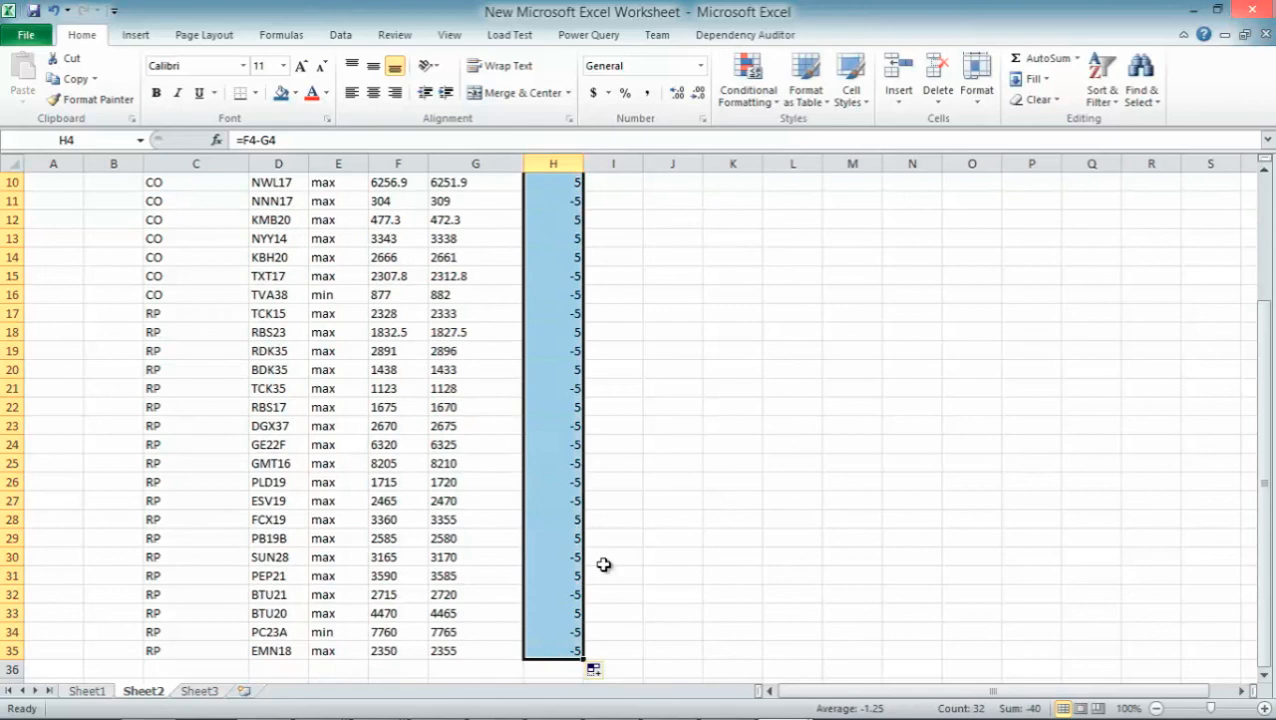
Apply a two-colour Conditional Formatting colour scale to the Diff values H4:H35.
left_click(747, 80)
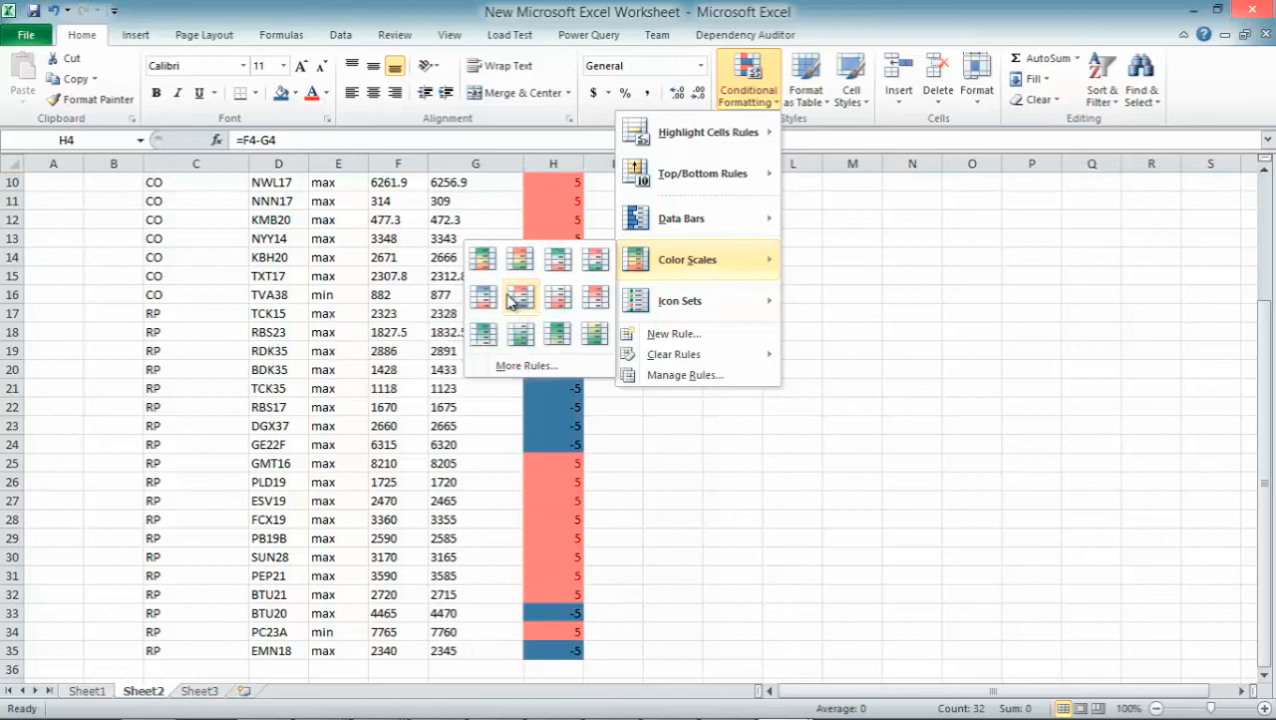
left_click(519, 298)
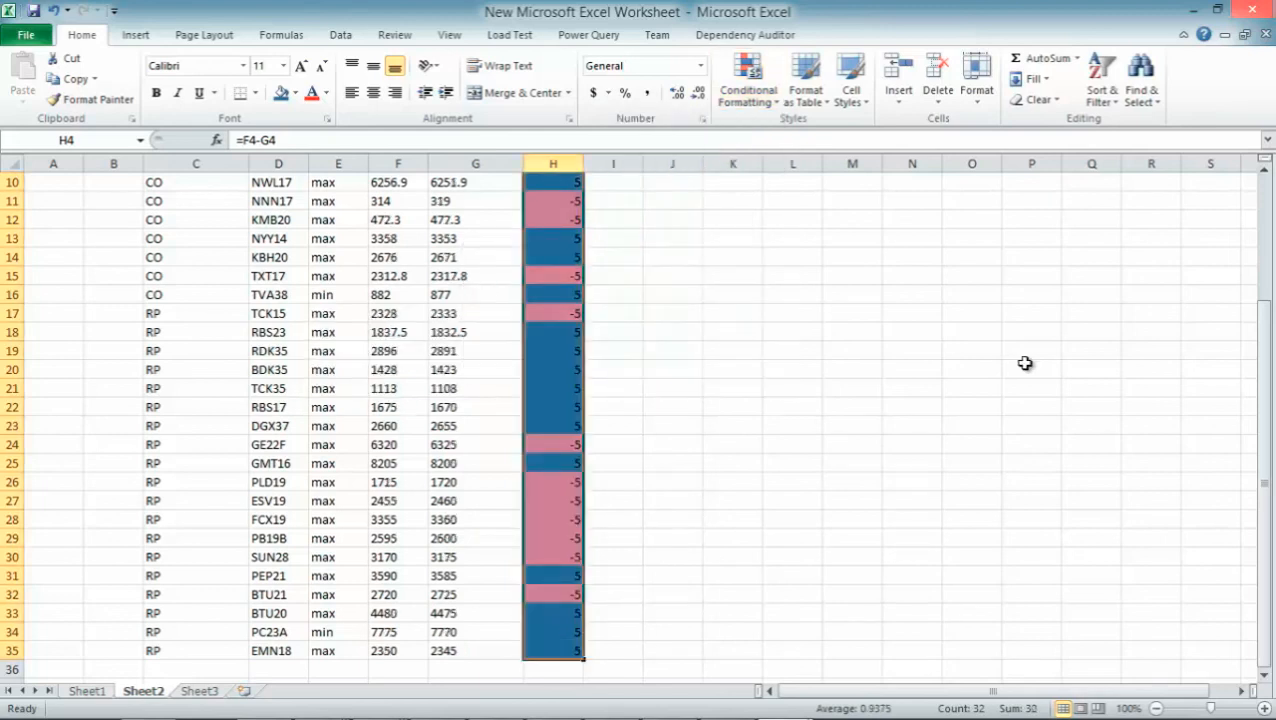